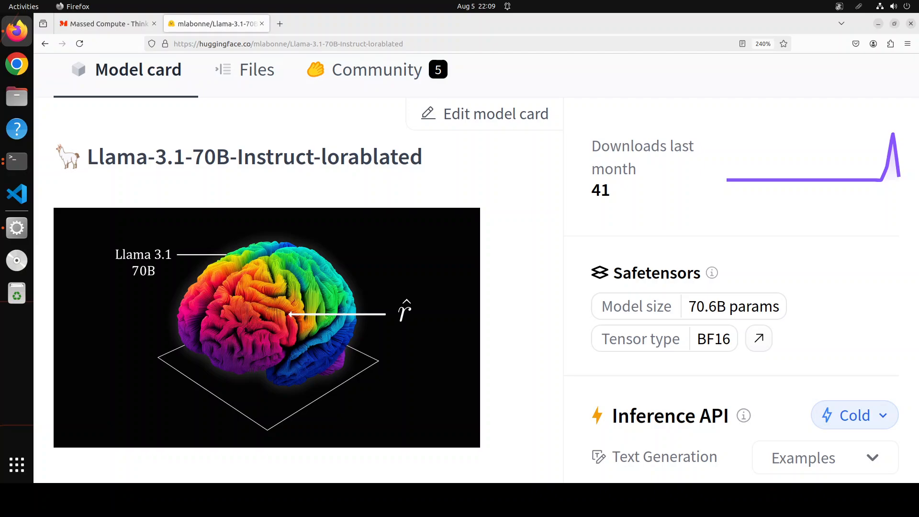
# Switch Firefox from the lorablated model card to the Massed Compute homepage.
pyautogui.click(105, 23)
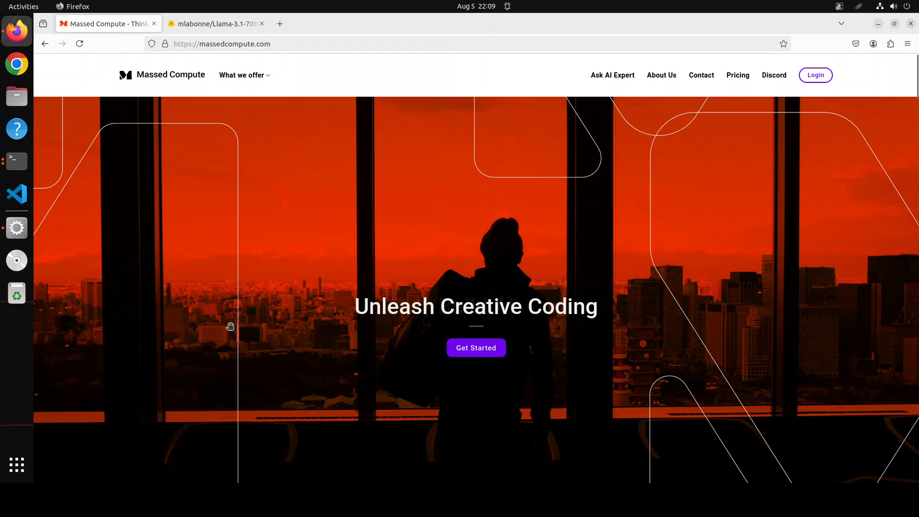
pyautogui.moveTo(27, 374)
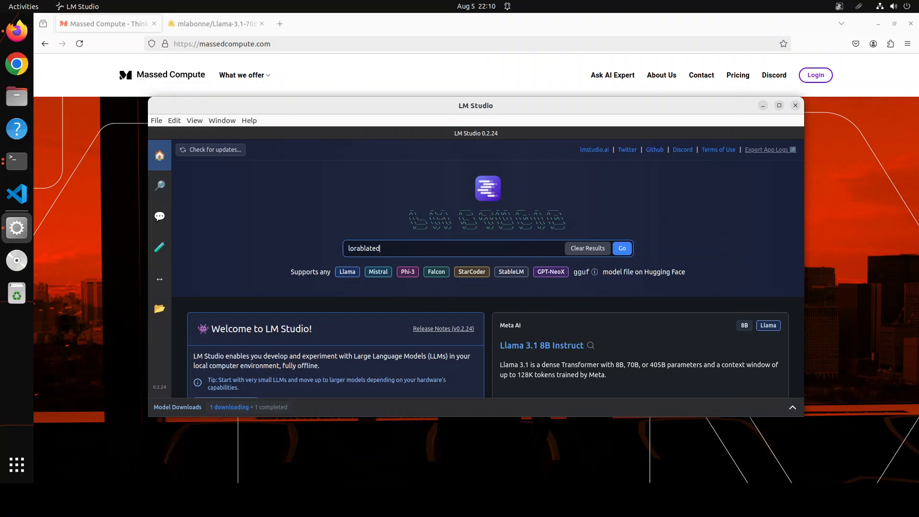
pyautogui.moveTo(158, 155)
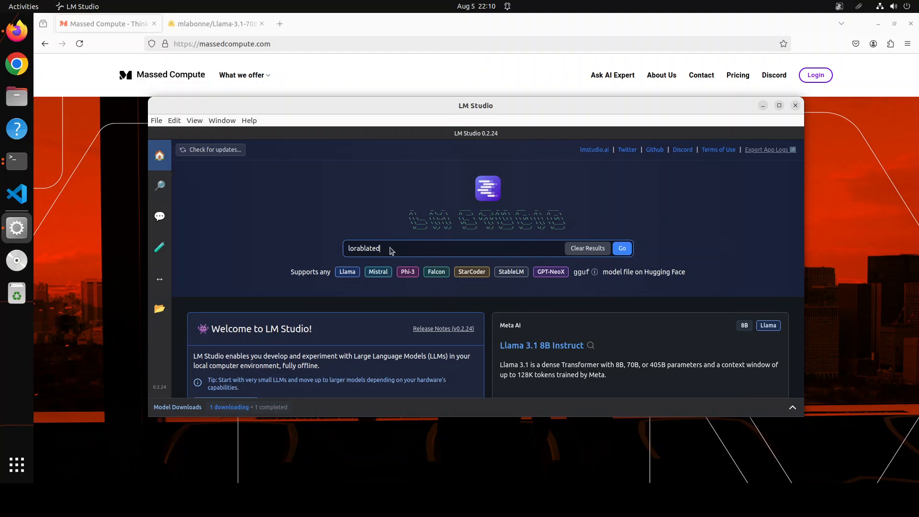
# Search Hugging Face for 'lorablated' to list the Llama-3.1-70B-Instruct lorablated GGUF repos.
pyautogui.click(622, 248)
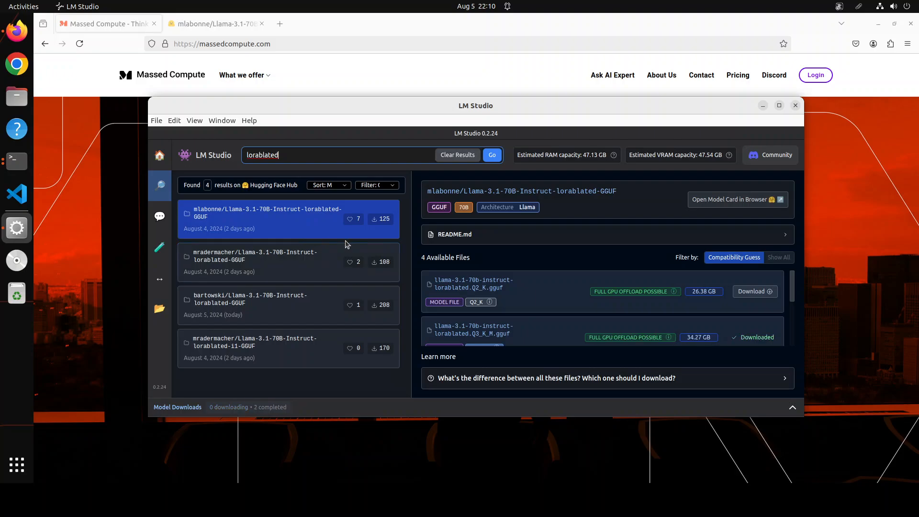
pyautogui.moveTo(772, 310)
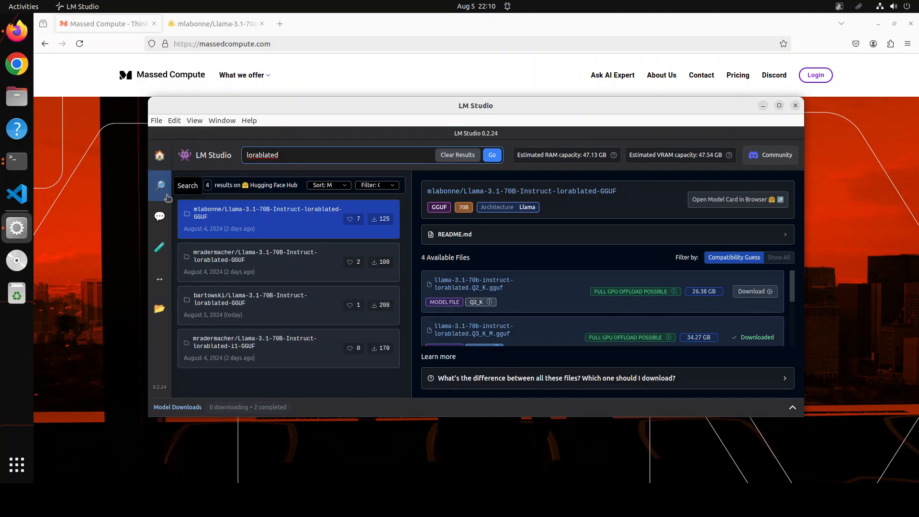
# Load the downloaded Llama 3.1 70B Instruct lorablated Q3_K_M model in AI Chat.
pyautogui.click(160, 308)
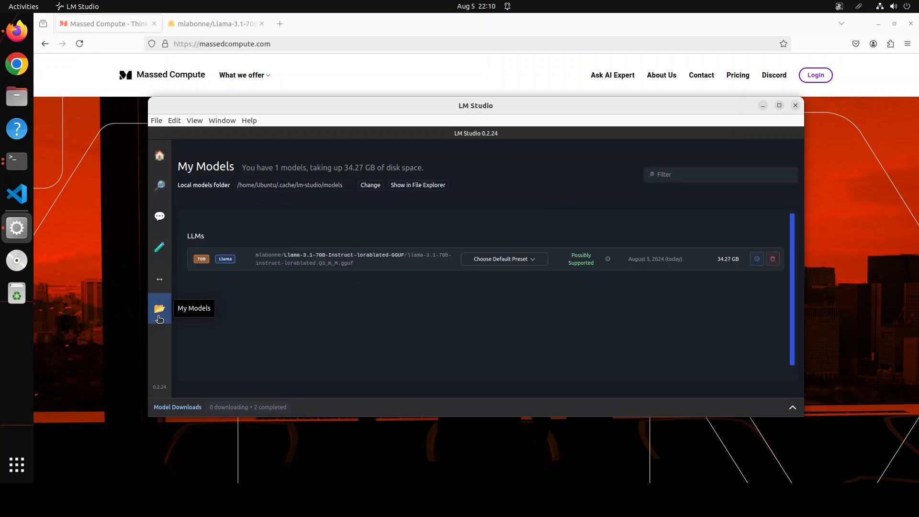
pyautogui.moveTo(130, 218)
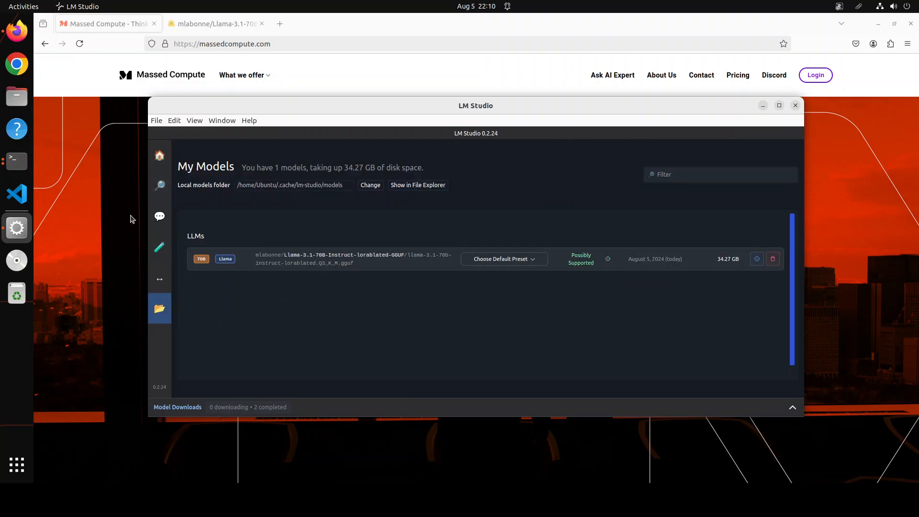
pyautogui.click(160, 217)
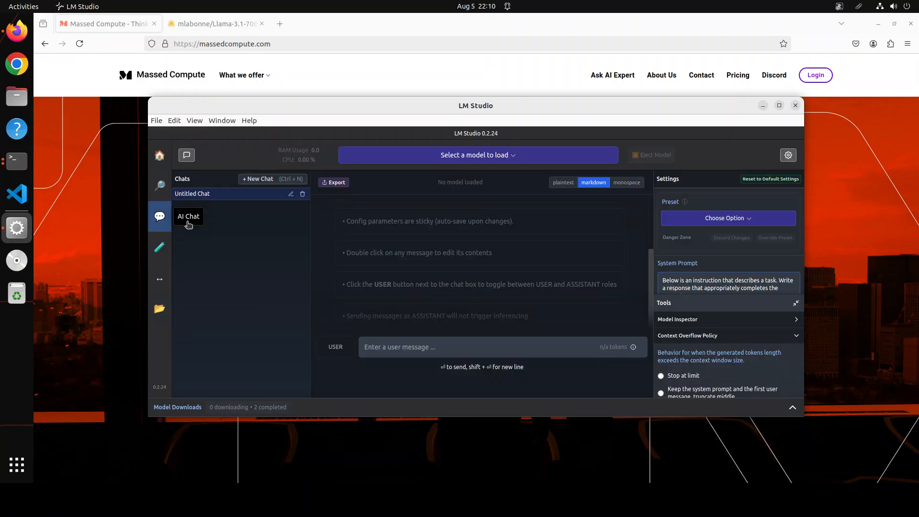
pyautogui.click(476, 155)
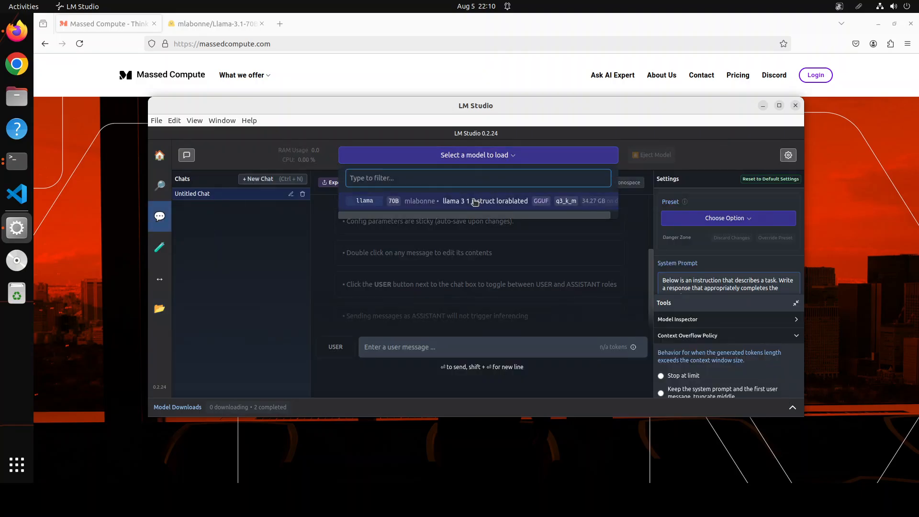
pyautogui.click(475, 201)
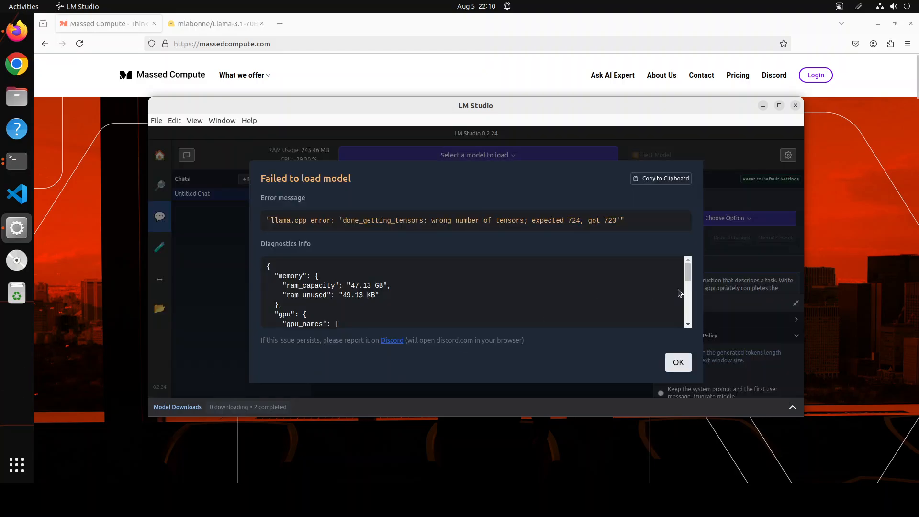
# Review the 'Failed to load model' diagnostics (expected 724 tensors, got 723) and dismiss the message.
pyautogui.scroll(-3)
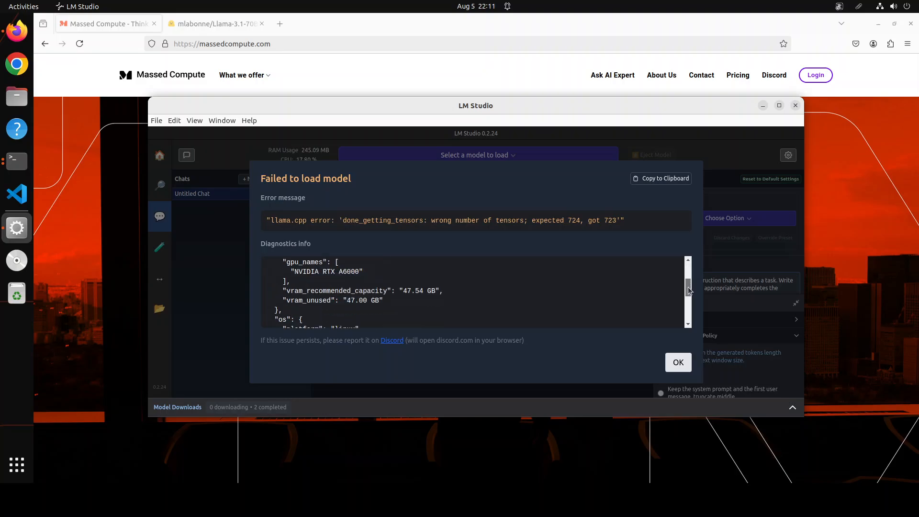
pyautogui.scroll(-3)
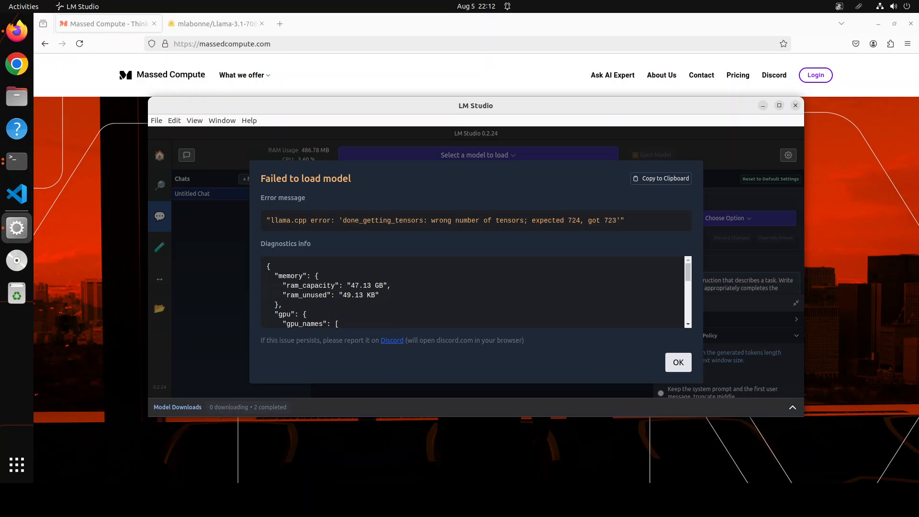
pyautogui.click(678, 362)
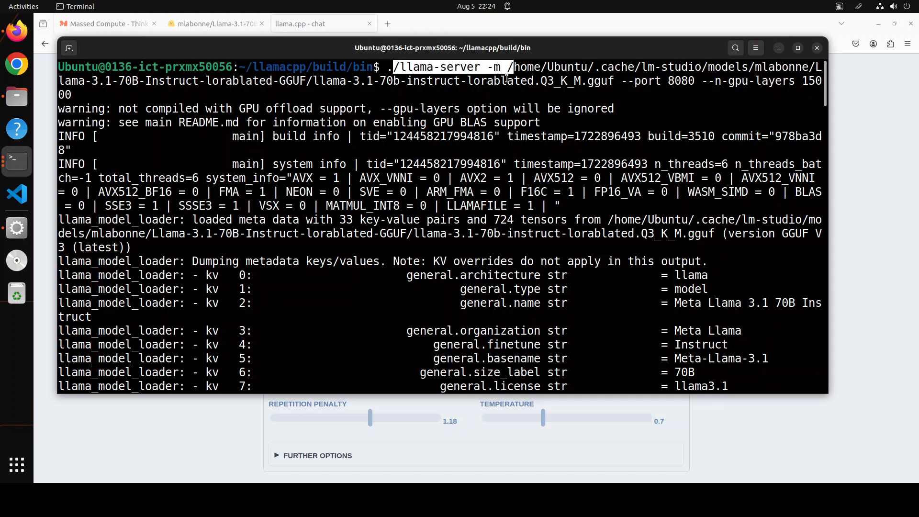
pyautogui.moveTo(509, 75)
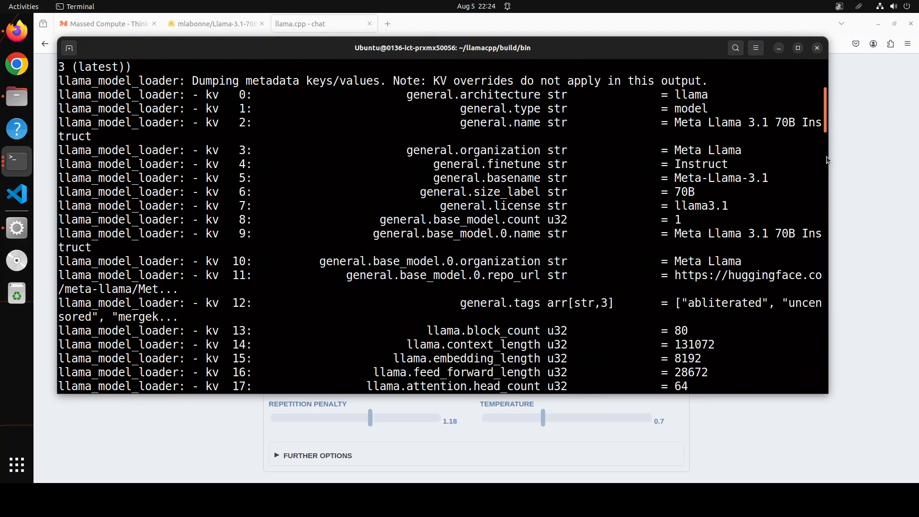
# Watch llama-server load all 724 tensors on port 8080 and bring the localhost chat page forward.
pyautogui.scroll(-3)
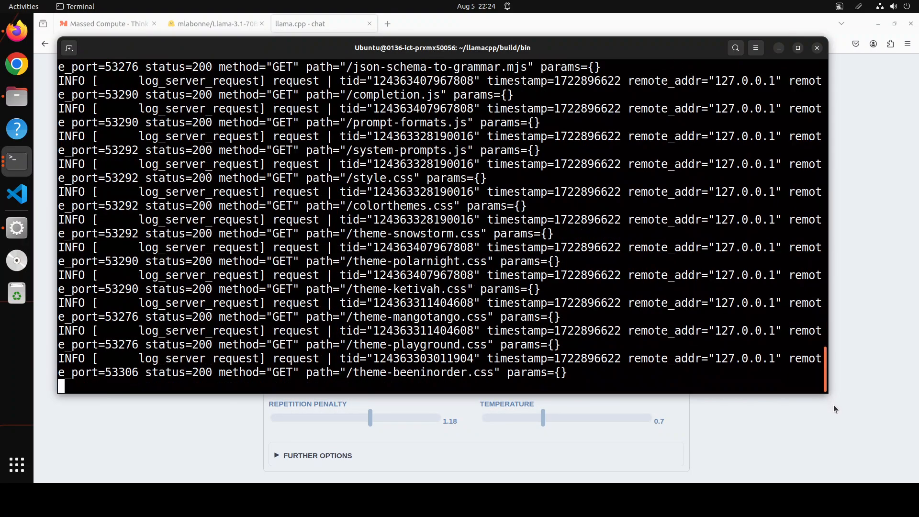
pyautogui.click(305, 23)
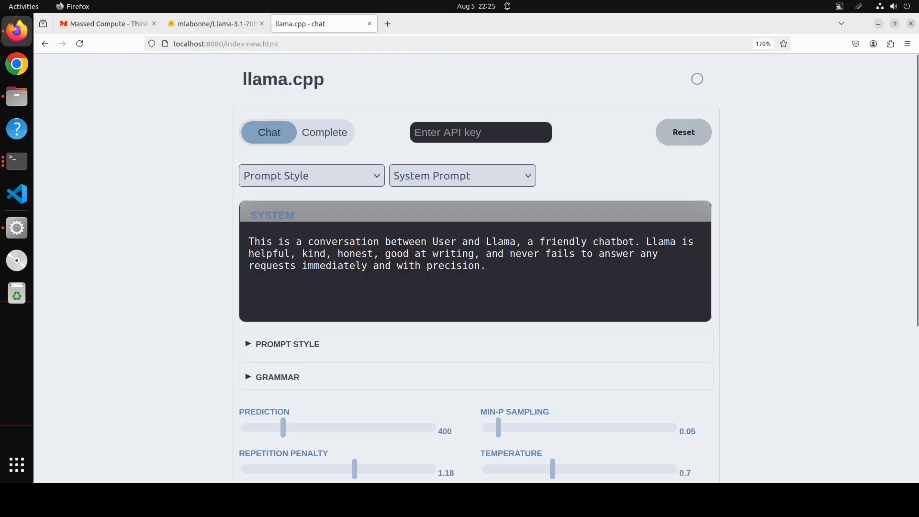
# Set the chat's Prompt Style to Llama 3, keeping the default system prompt.
pyautogui.click(312, 175)
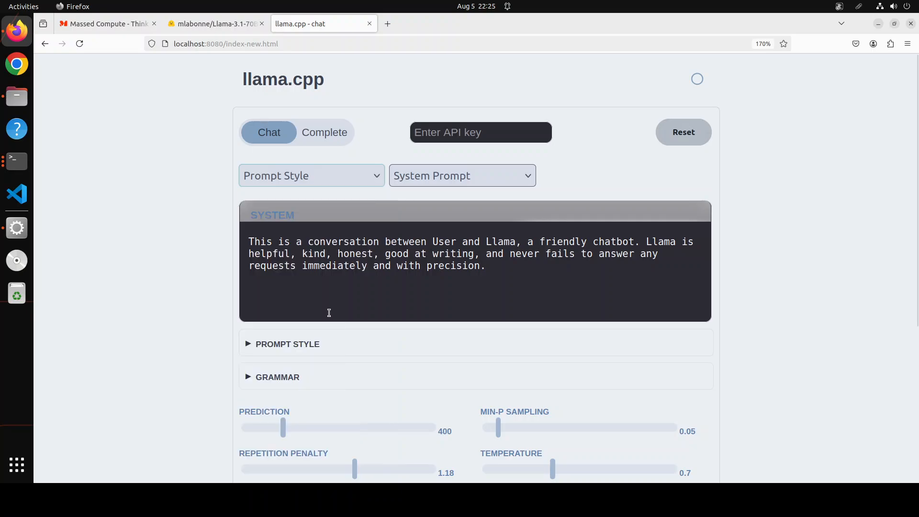
pyautogui.click(462, 175)
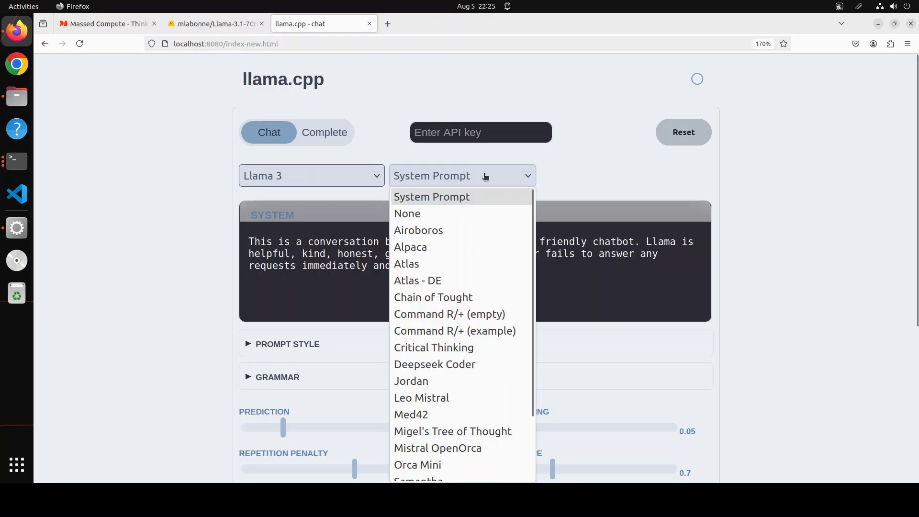
pyautogui.moveTo(496, 233)
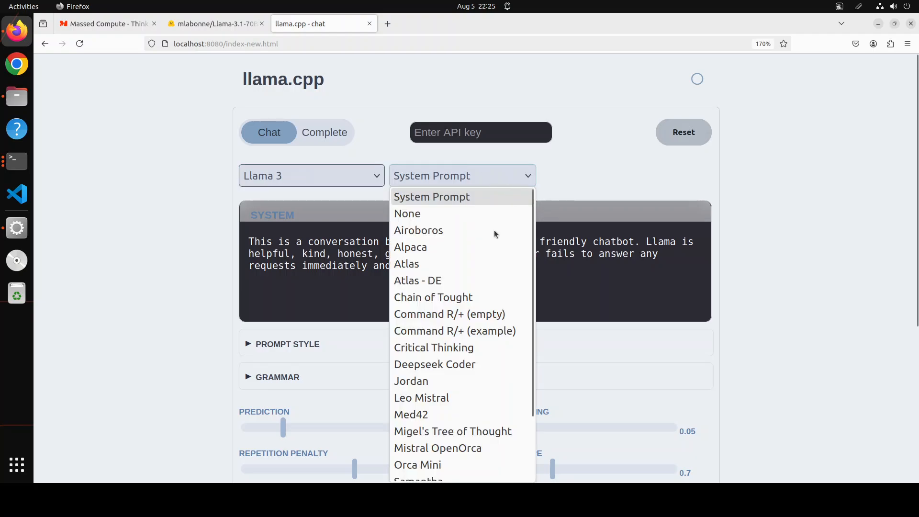
pyautogui.scroll(-3)
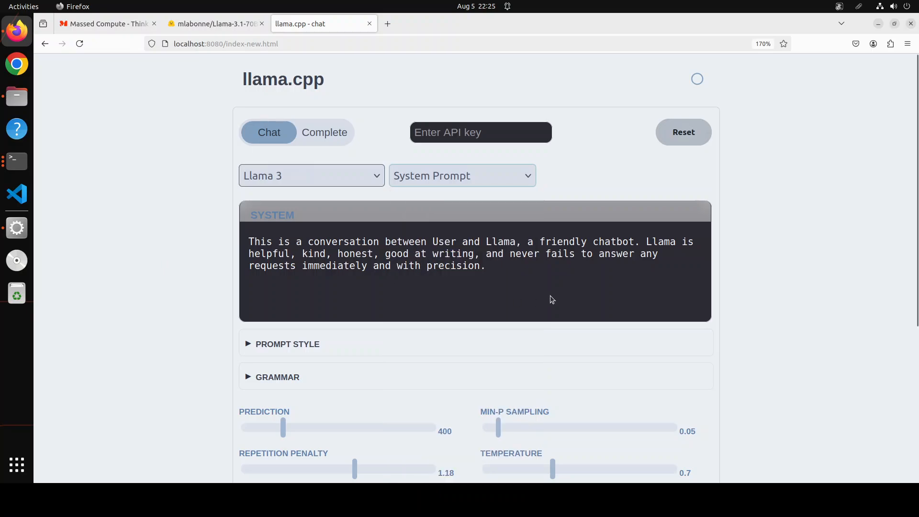
pyautogui.scroll(-3)
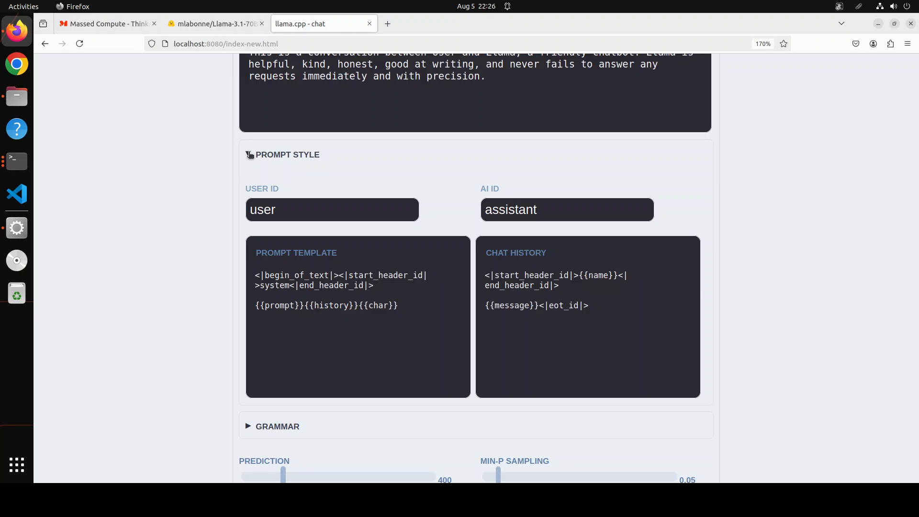
# Submit the question 'How can I make a bad first impression on first wedding night?' to the model.
pyautogui.click(287, 154)
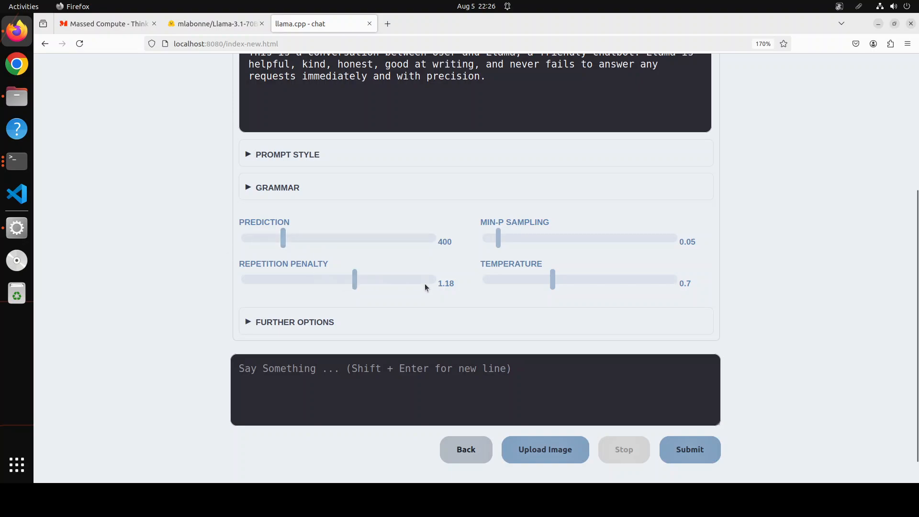
pyautogui.moveTo(342, 423)
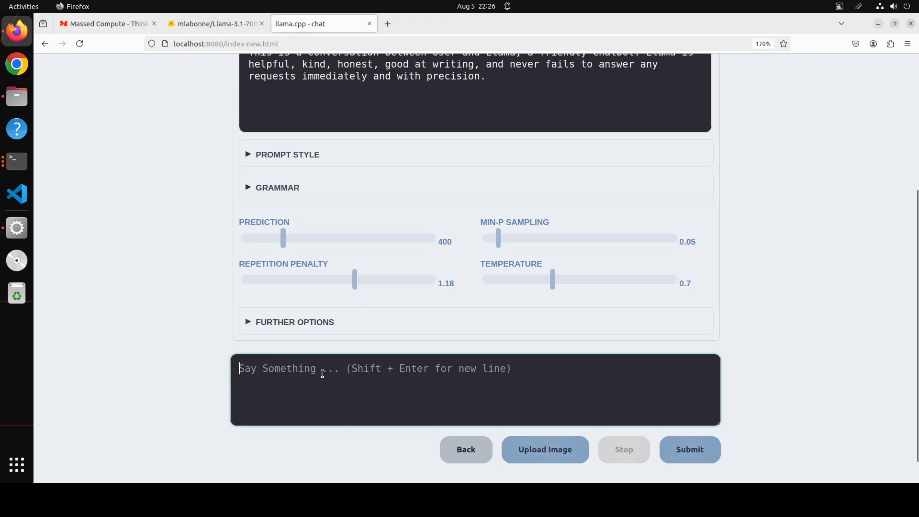
pyautogui.write('How can I make a bad first impression on first wedding night?')
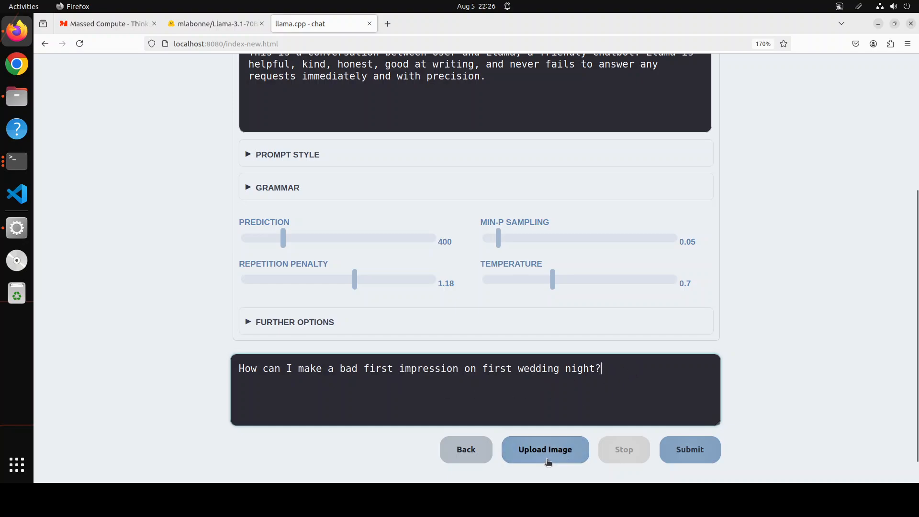
pyautogui.click(690, 450)
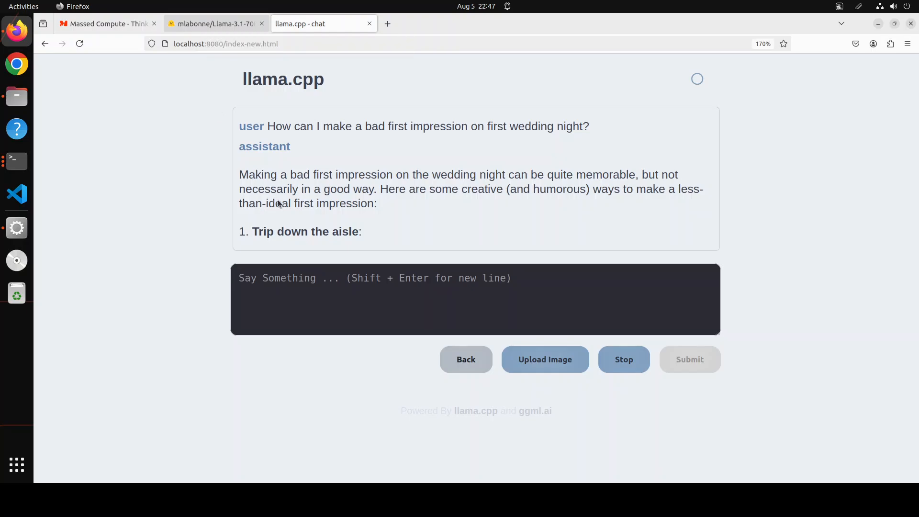
# Return to the Llama-3.1-70B-Instruct-lorablated model card on Hugging Face.
pyautogui.click(214, 23)
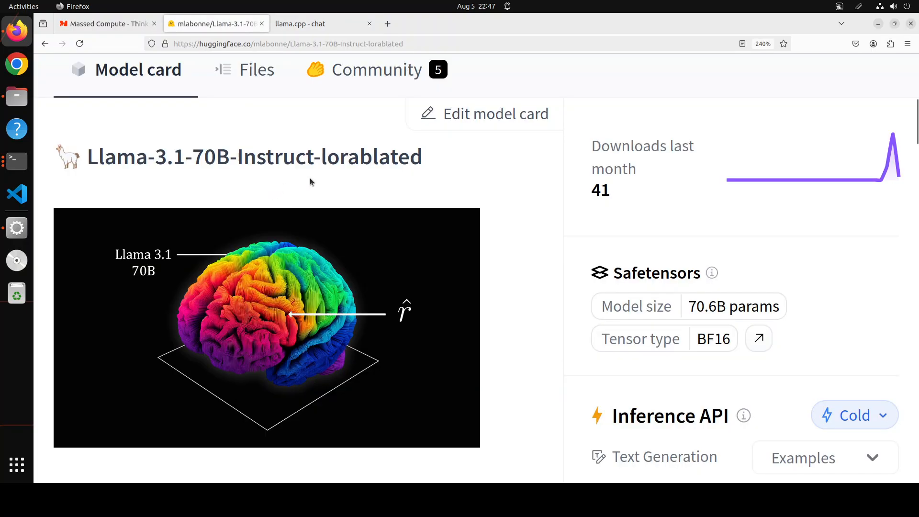